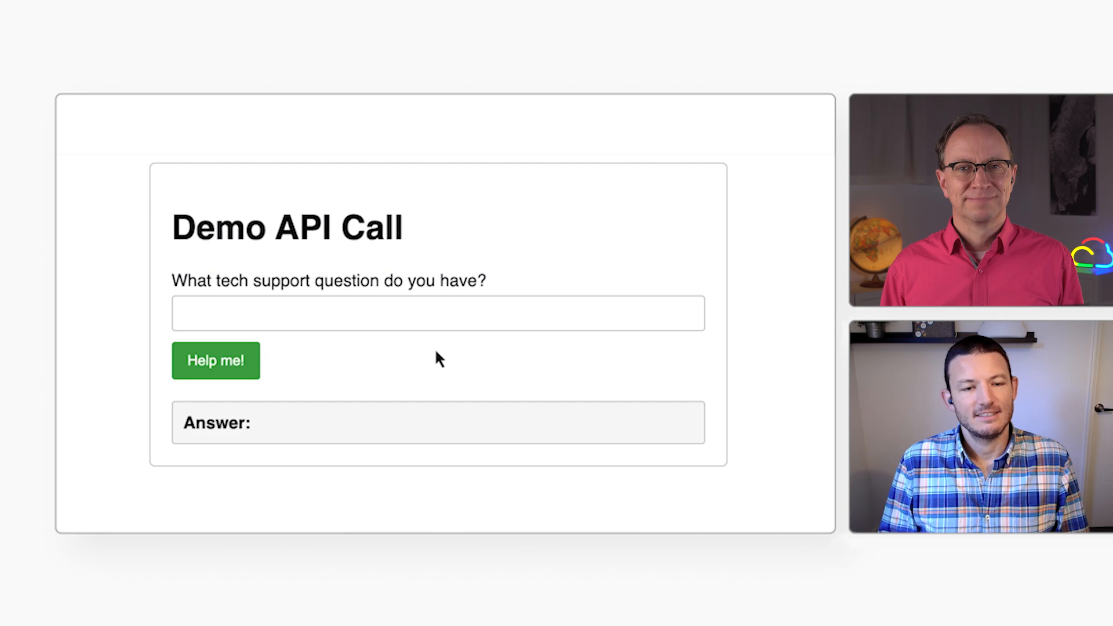
- Submit 'My printer isn't working' to the tech support page with Help me!
type("My printer isn't")
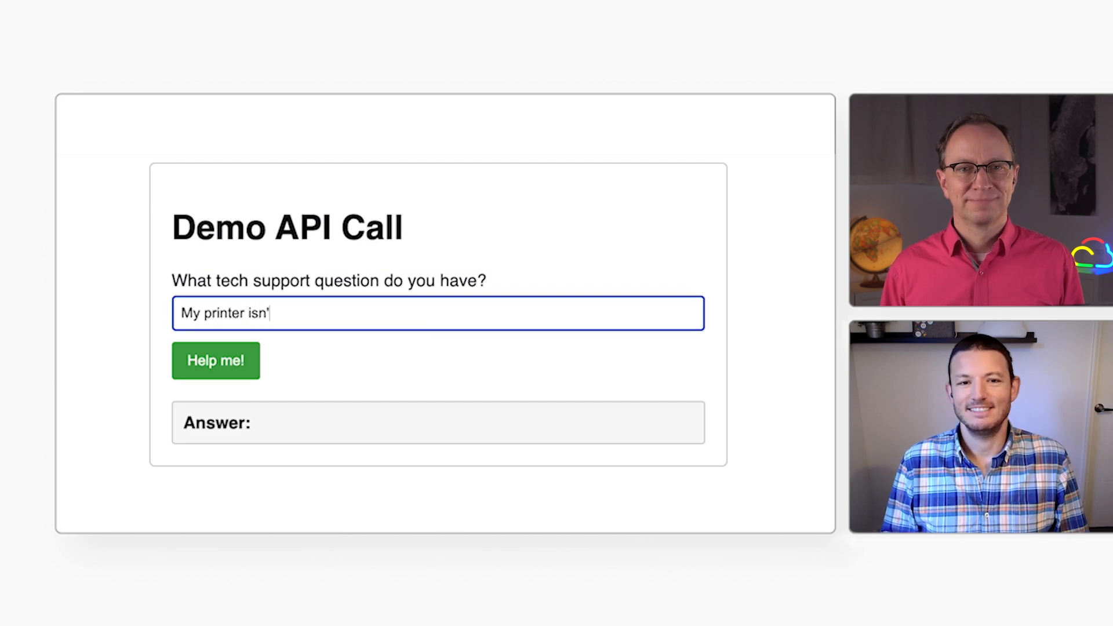
left_click(215, 360)
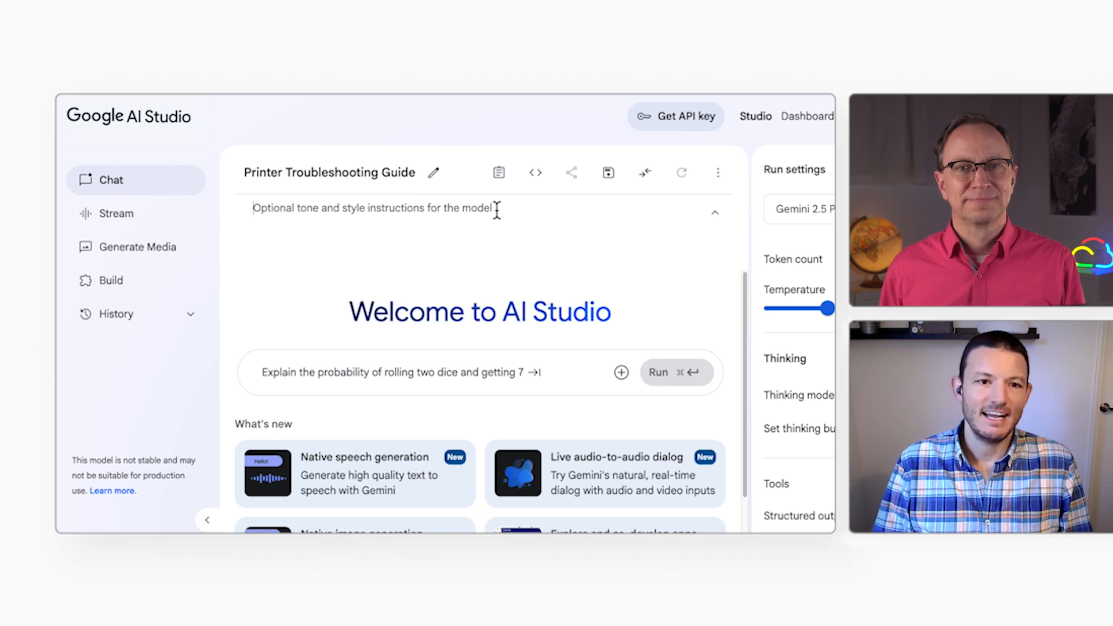
- Add IT-support plain-text troubleshooting system instructions and draft the prompt 'My printer isn't working'
type("You are an IT support person helping user resolve problems. When a problem comes in, provide a few troubleshooting steps to help them resolve. Provide the response in plain text with no formatting.")
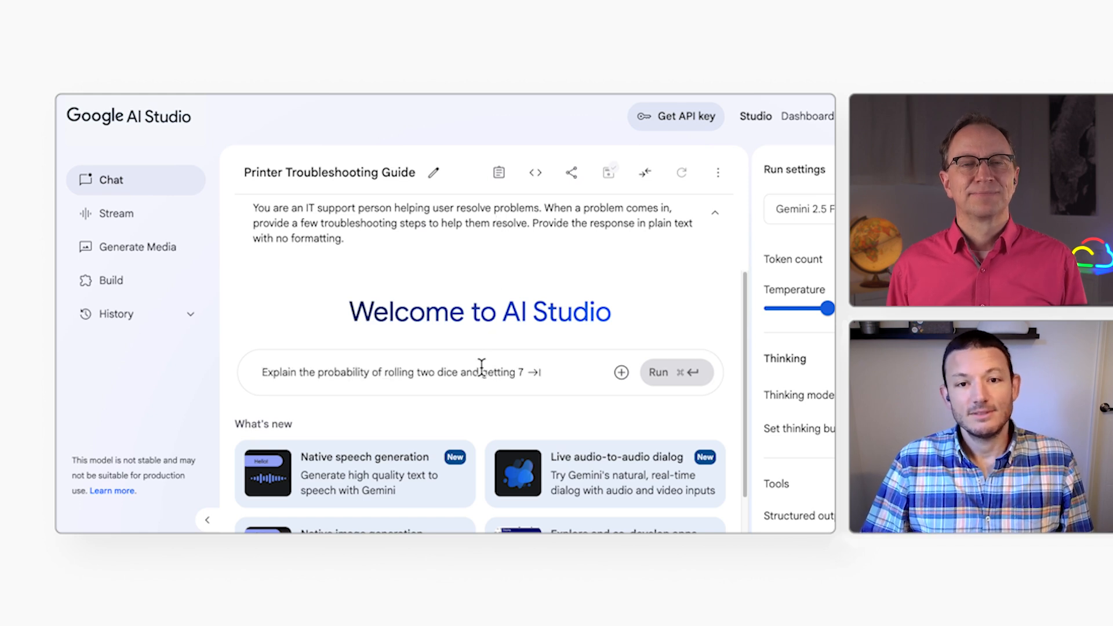
type("My printer isn't working")
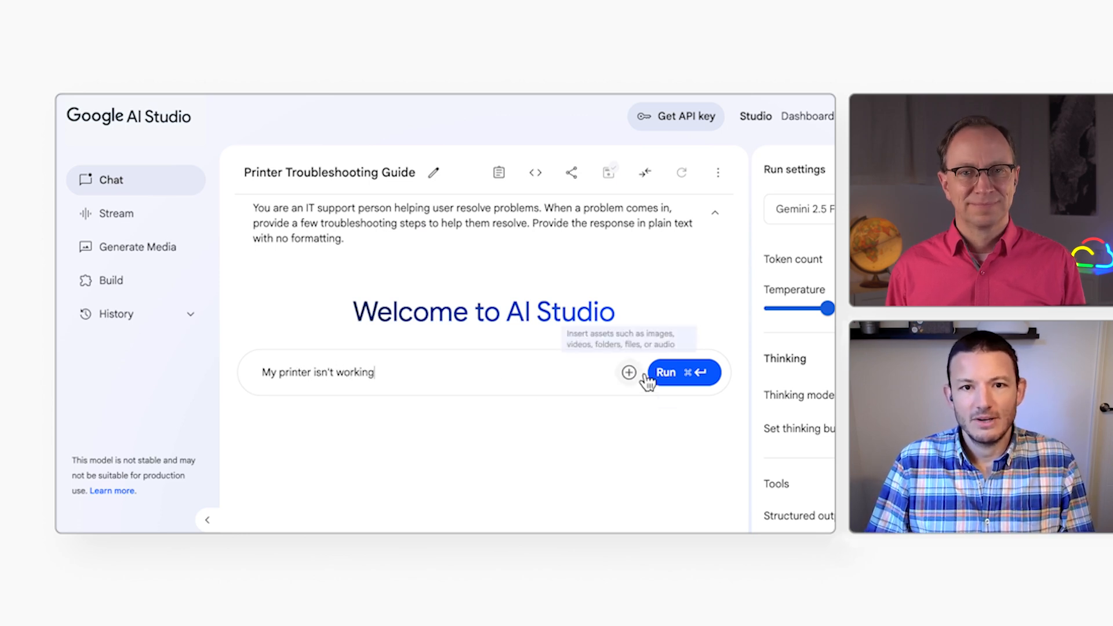
- Run the printer prompt and scroll through the five plain-text troubleshooting steps
left_click(666, 372)
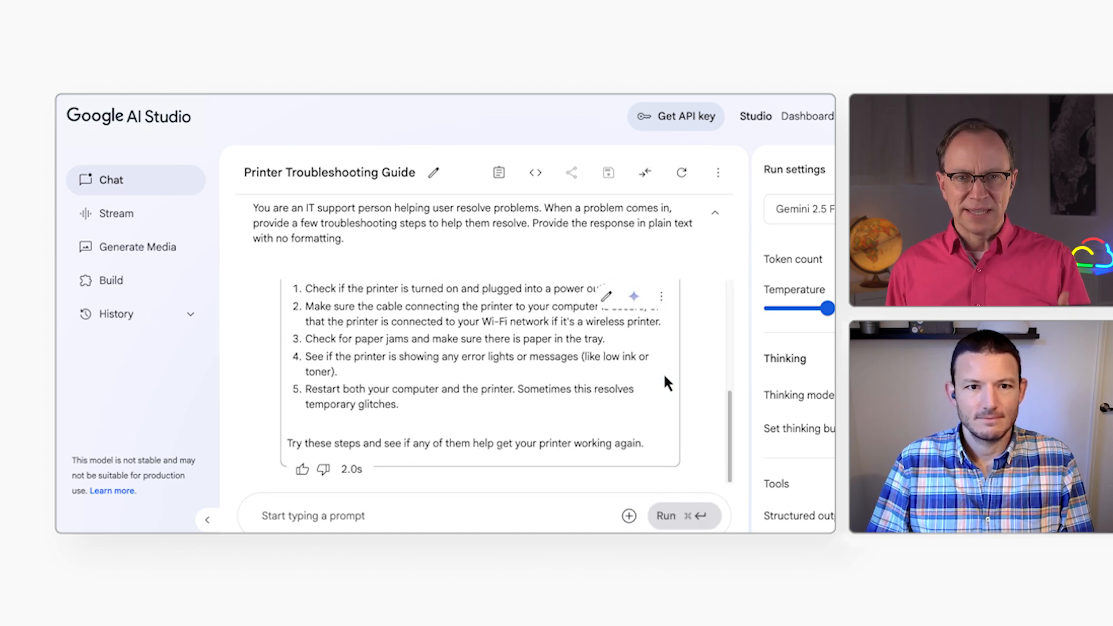
scroll("down", 3)
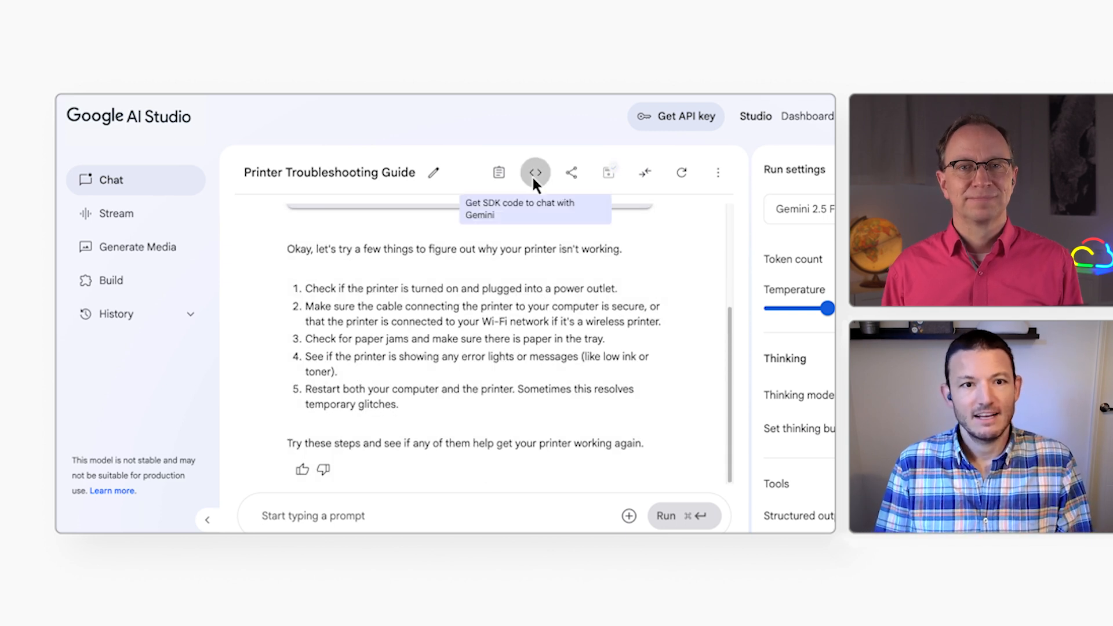
- Show the chat's Get code view and choose a programming language for the SDK snippet
left_click(535, 173)
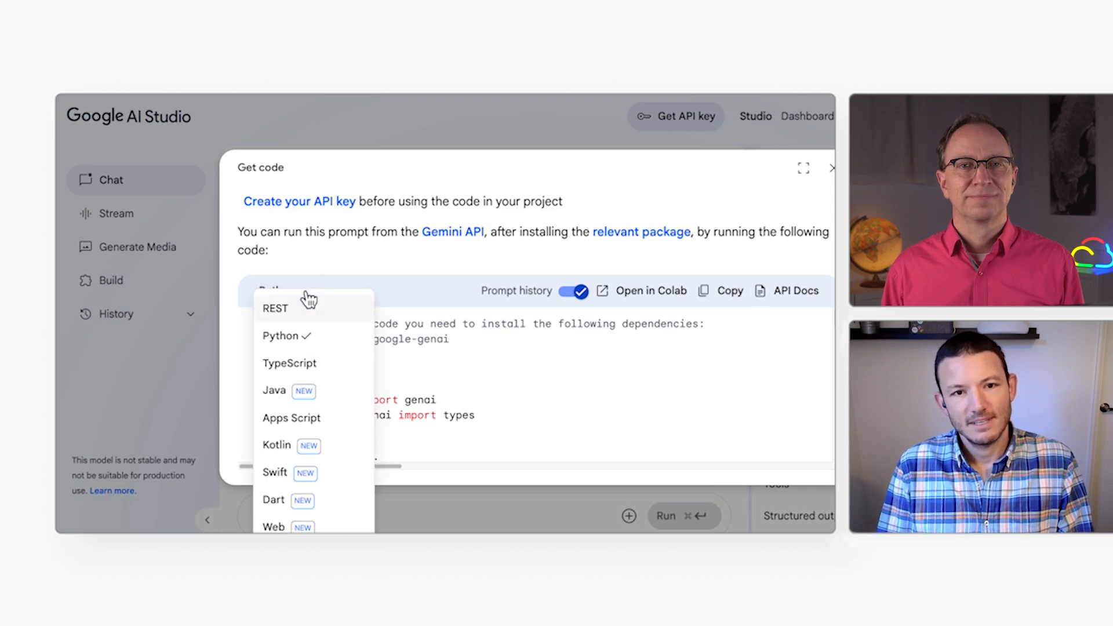
left_click(289, 362)
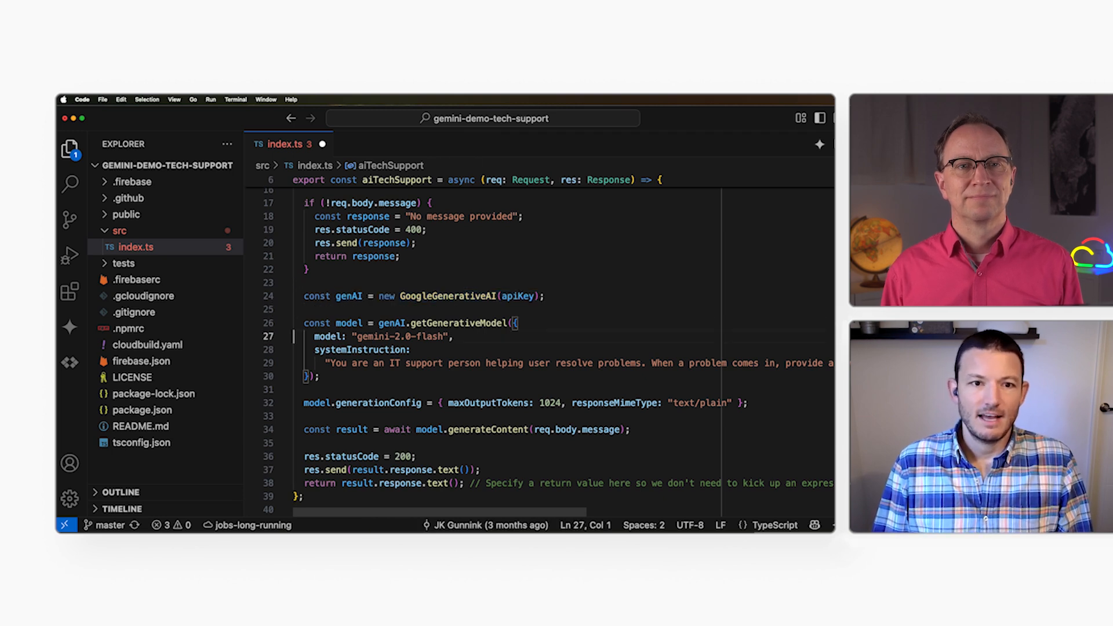
left_click_drag(304, 323, 320, 389)
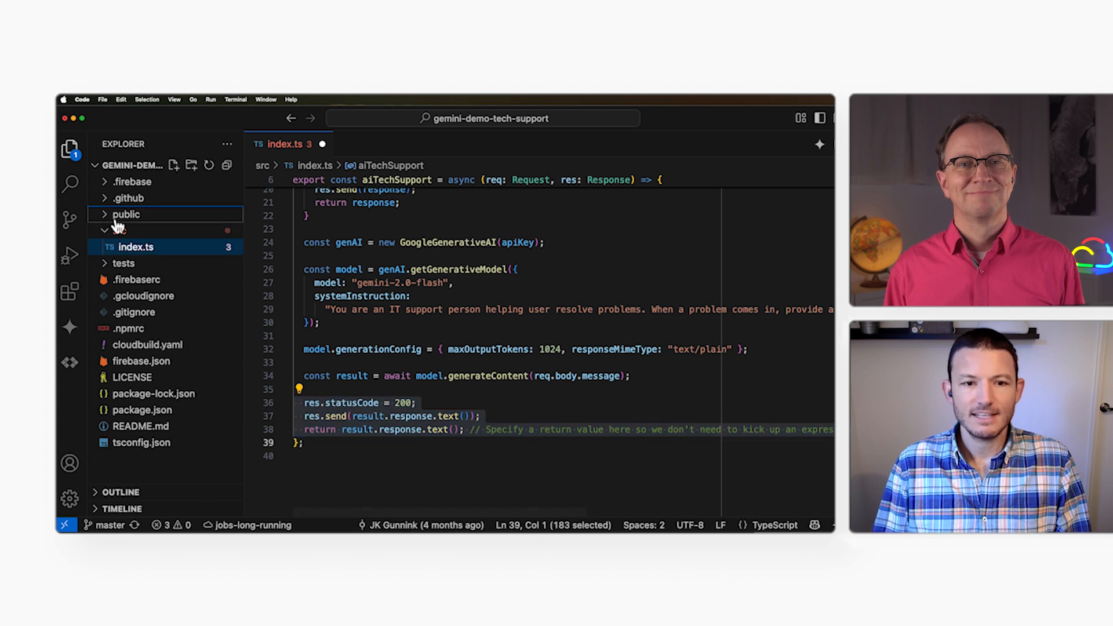
- Expand the public folder and scroll through index.html's question form and script
left_click(126, 213)
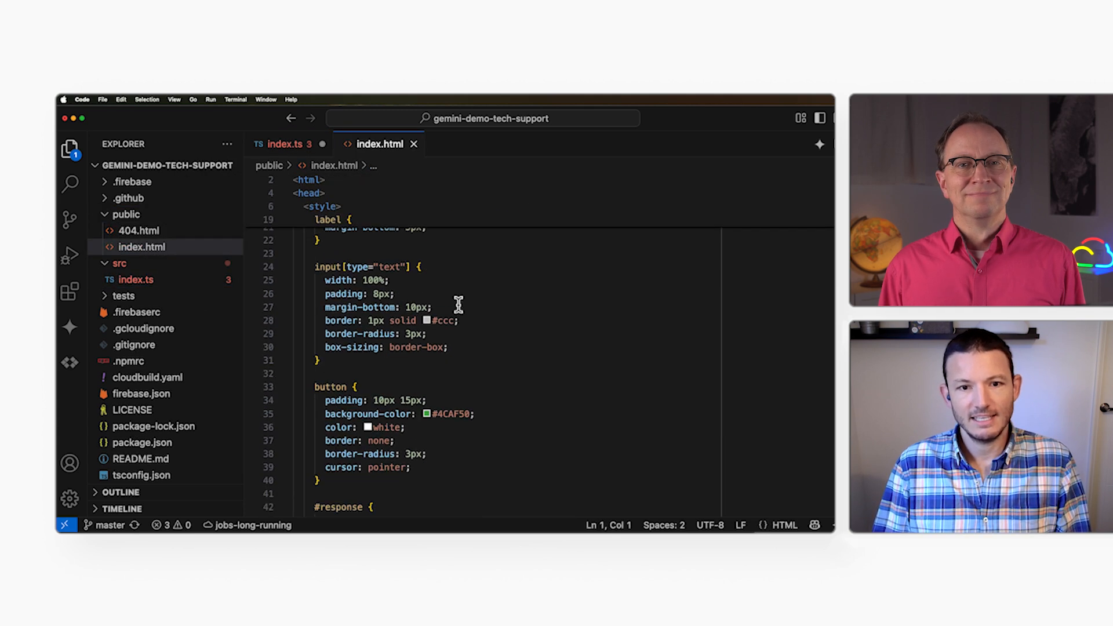
scroll("down", 3)
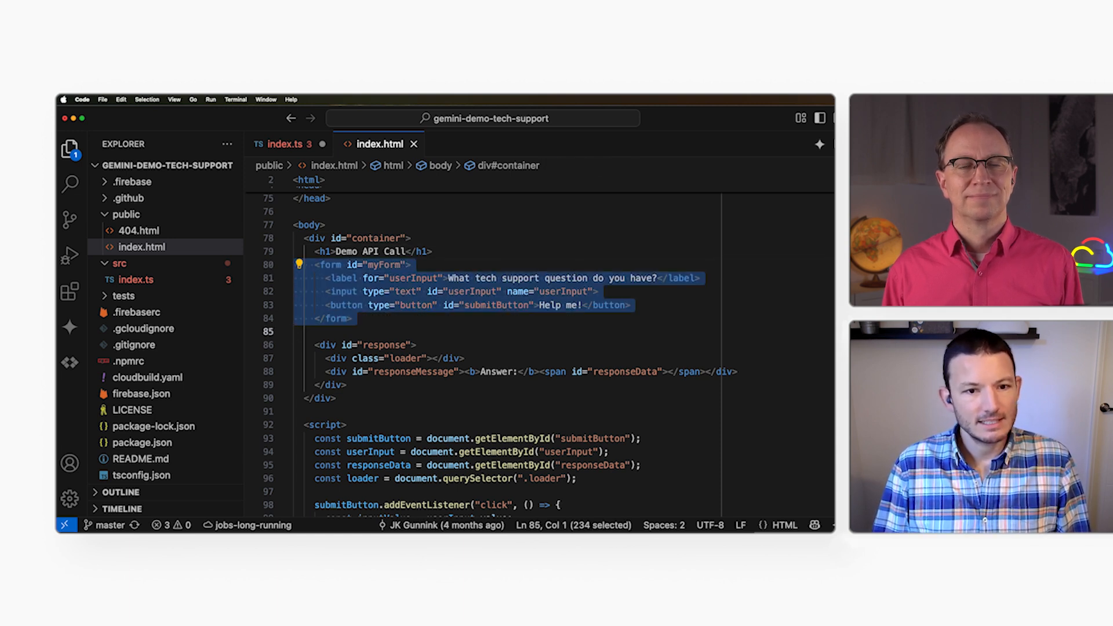
scroll("down", 3)
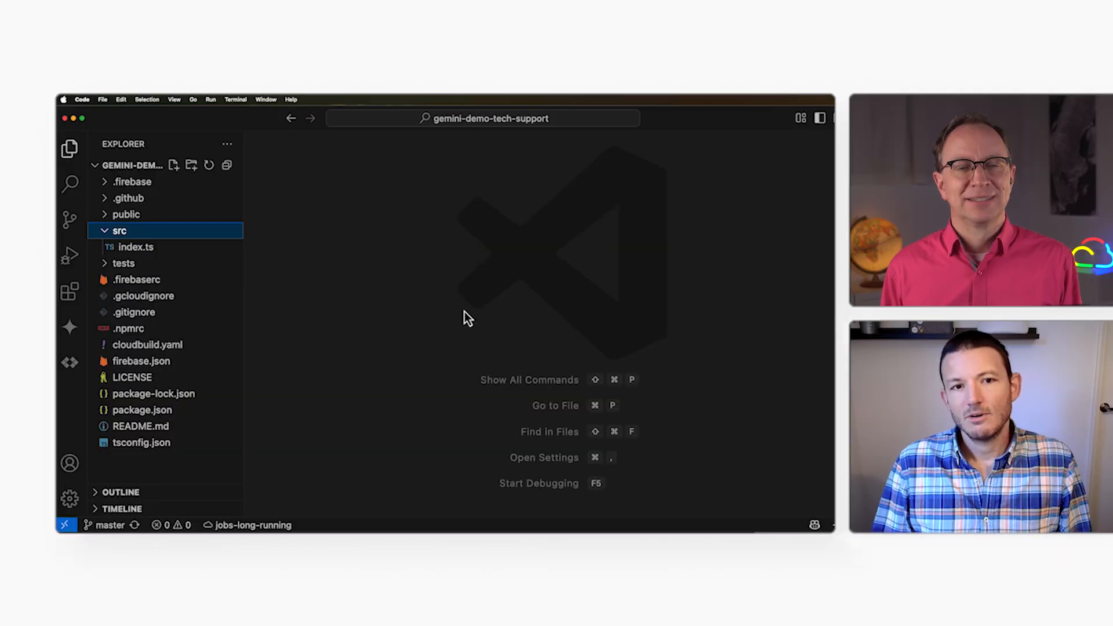
mouse_move(158, 411)
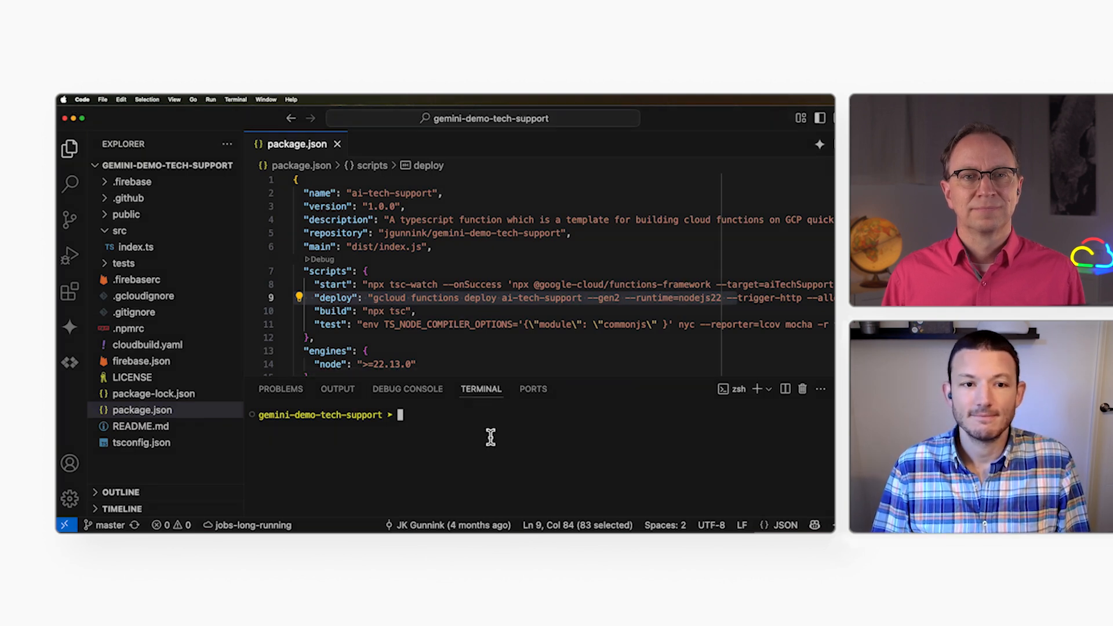
- Run 'firebase deploy' in the terminal to publish the tech-support project
type("firebase dep")
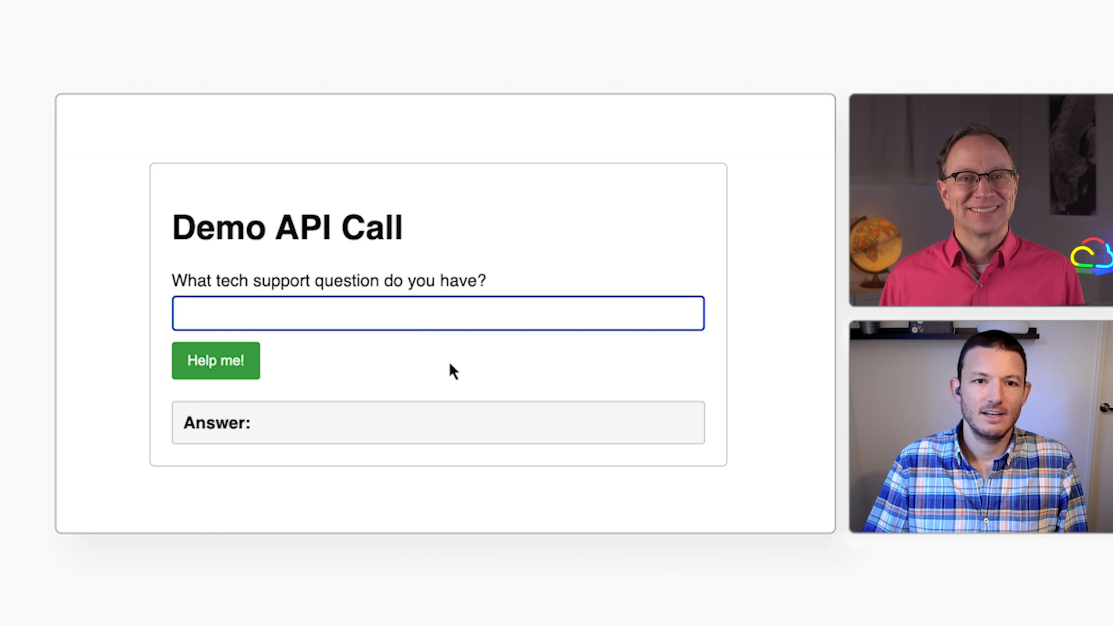
- Submit 'My monitor is flickering' on the deployed page with Help me!
type("My monitor is fl")
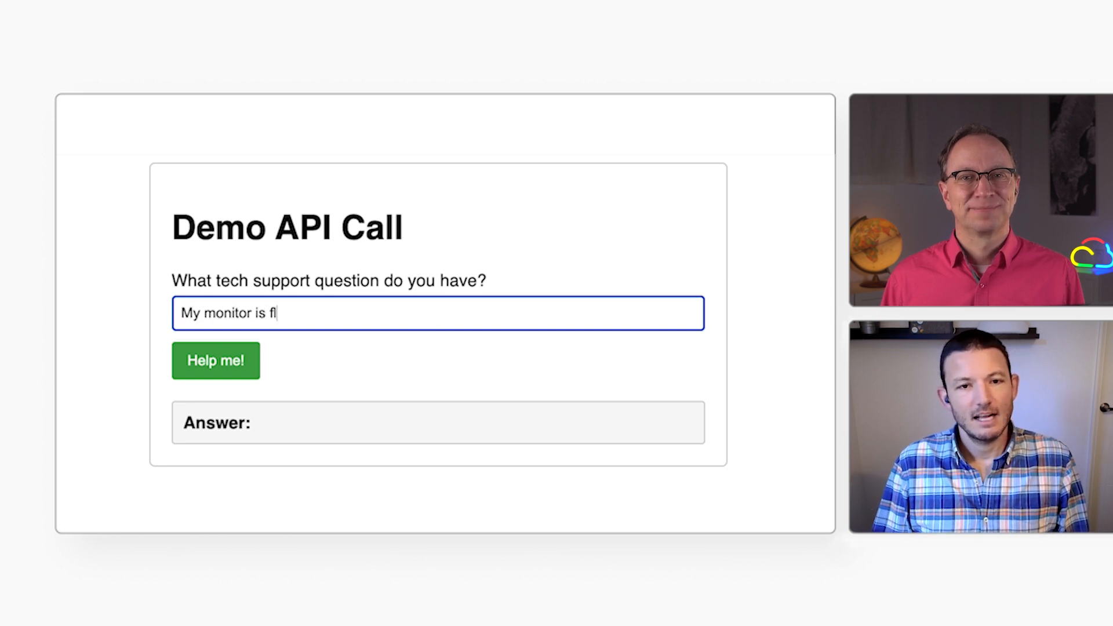
left_click(215, 360)
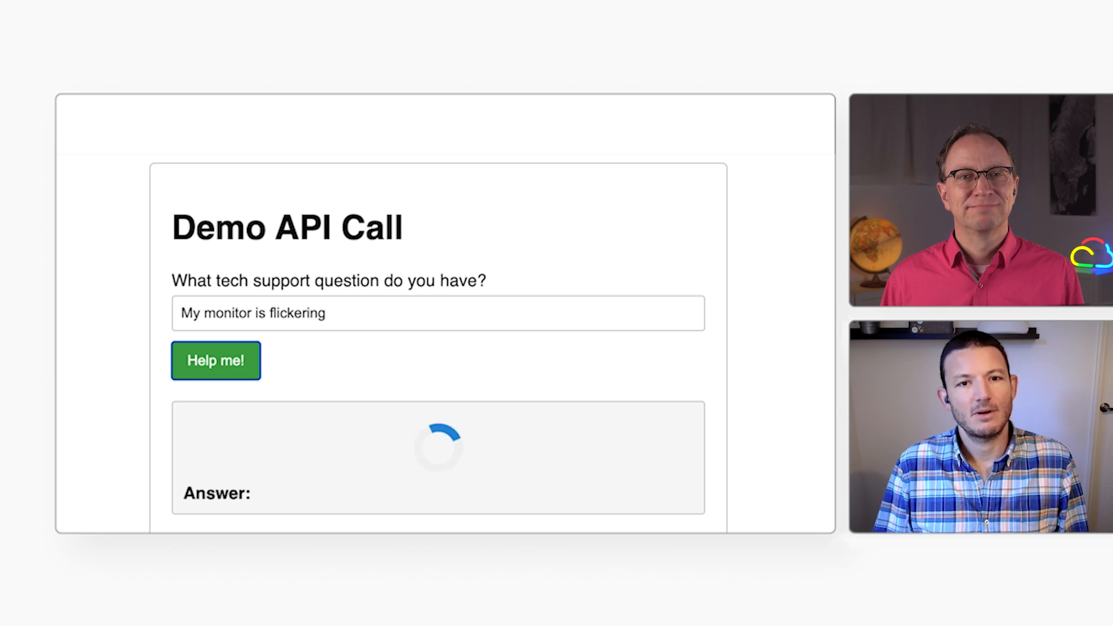